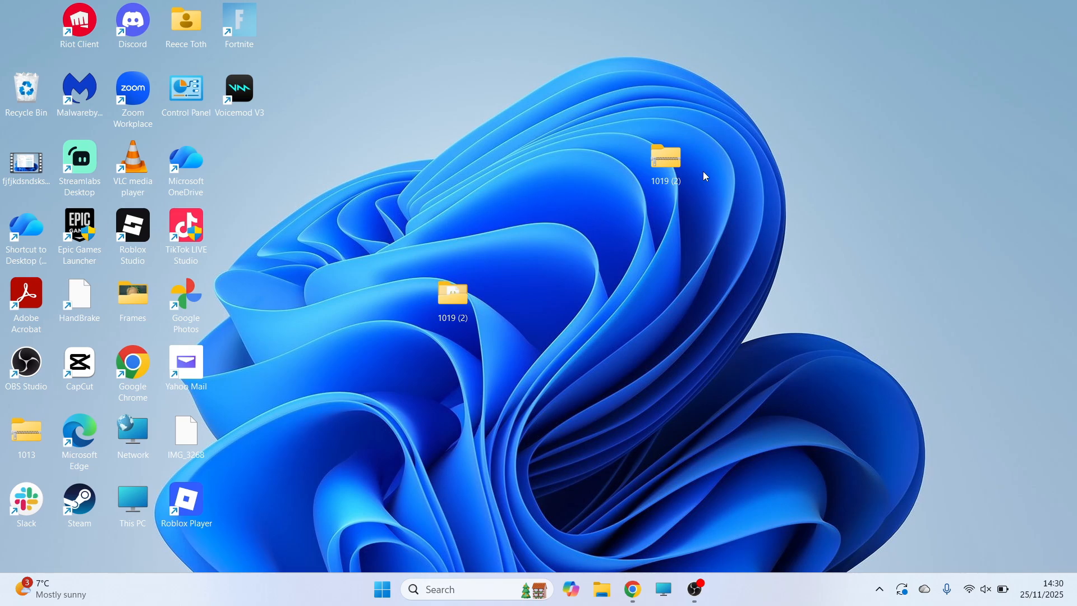
mouse_move(529, 289)
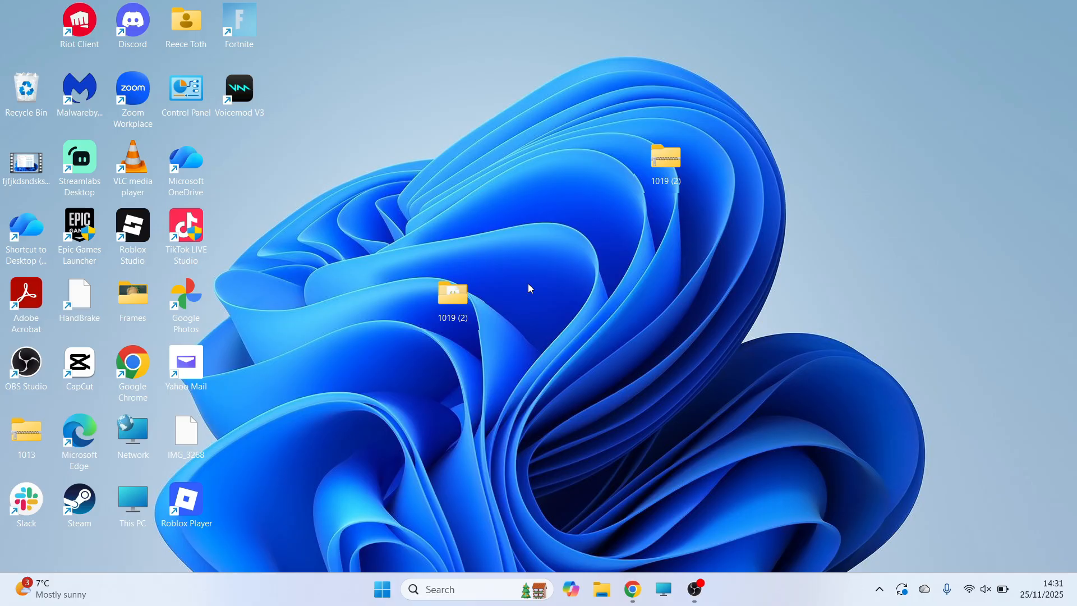
mouse_move(813, 350)
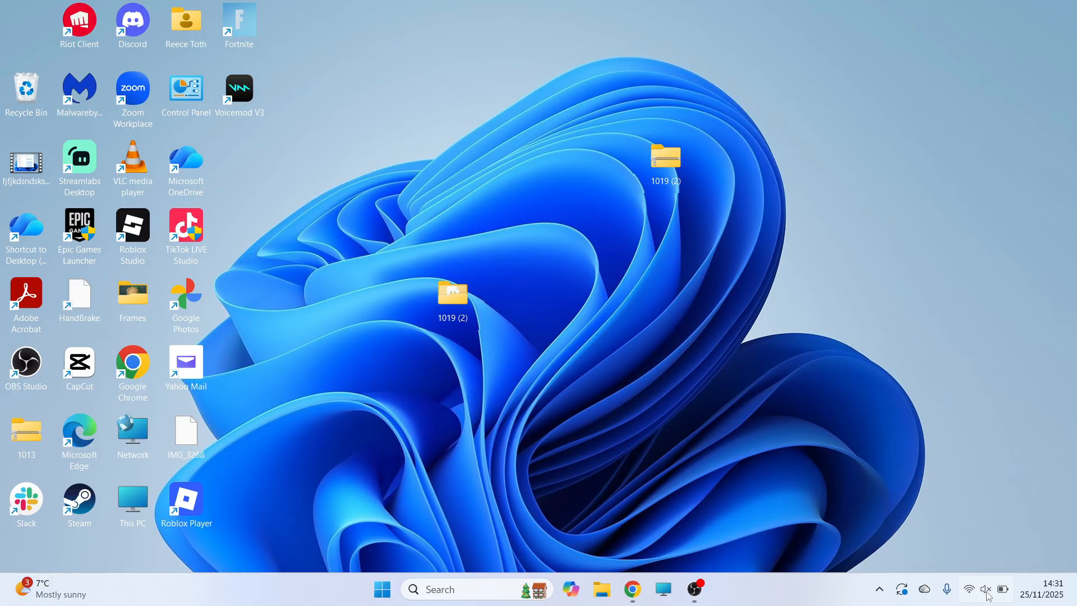
Reach the Sound page from the volume tray icon and scroll toward More sound settings
right_click(986, 590)
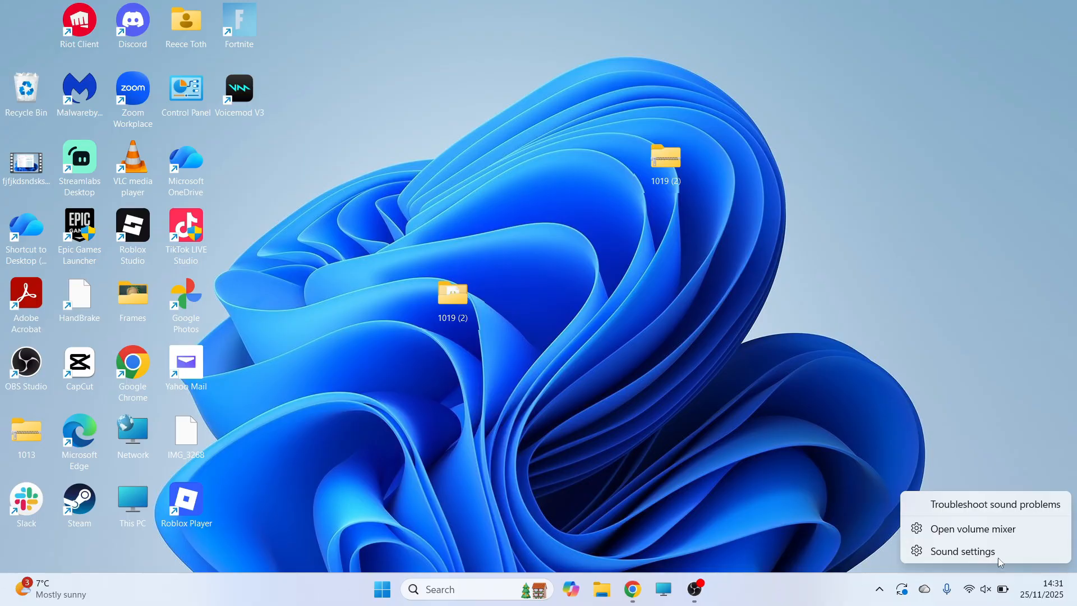
left_click(961, 551)
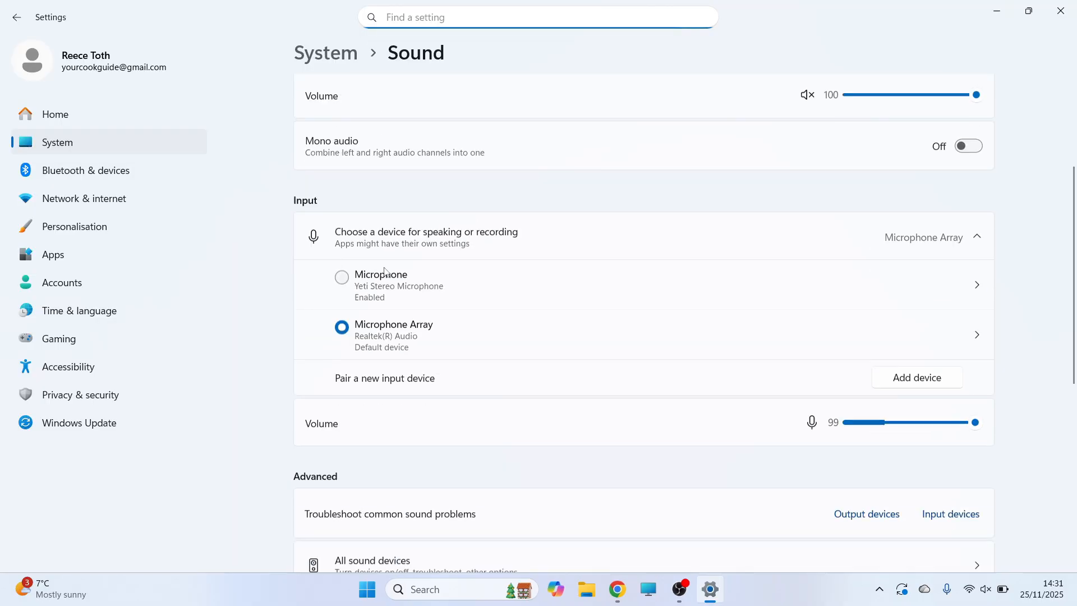
scroll("down", 3)
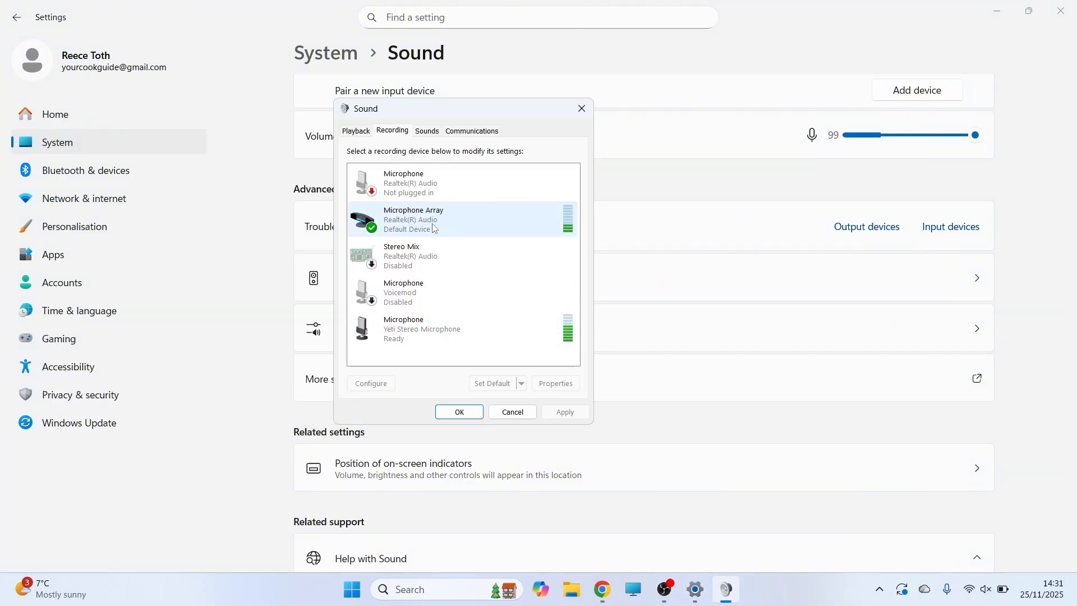
Uncheck 'Listen to this device' on the Yeti Stereo Microphone's Listen properties
right_click(422, 329)
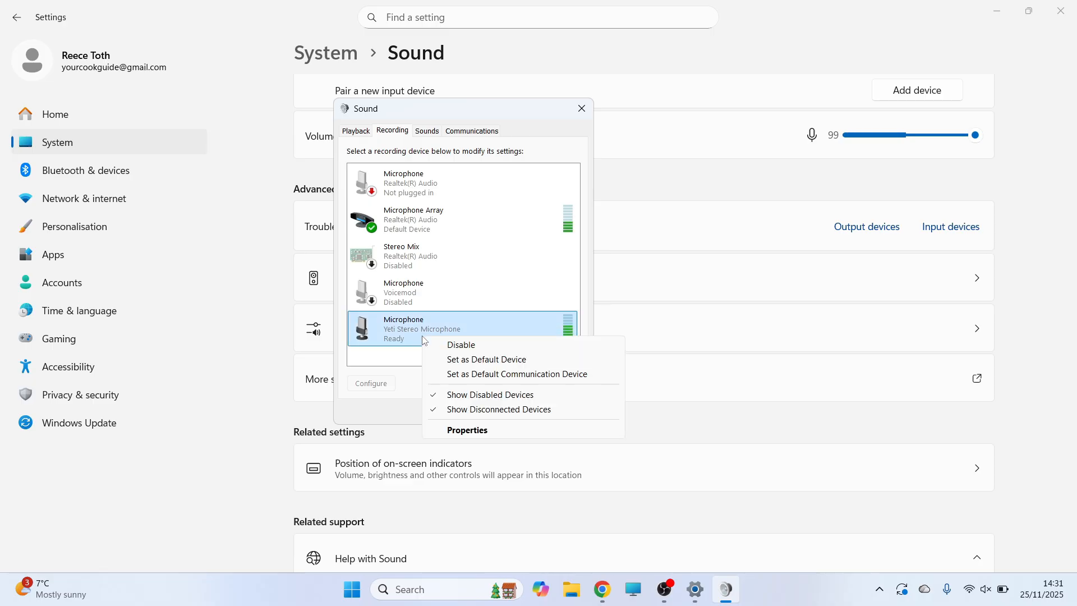
left_click(466, 430)
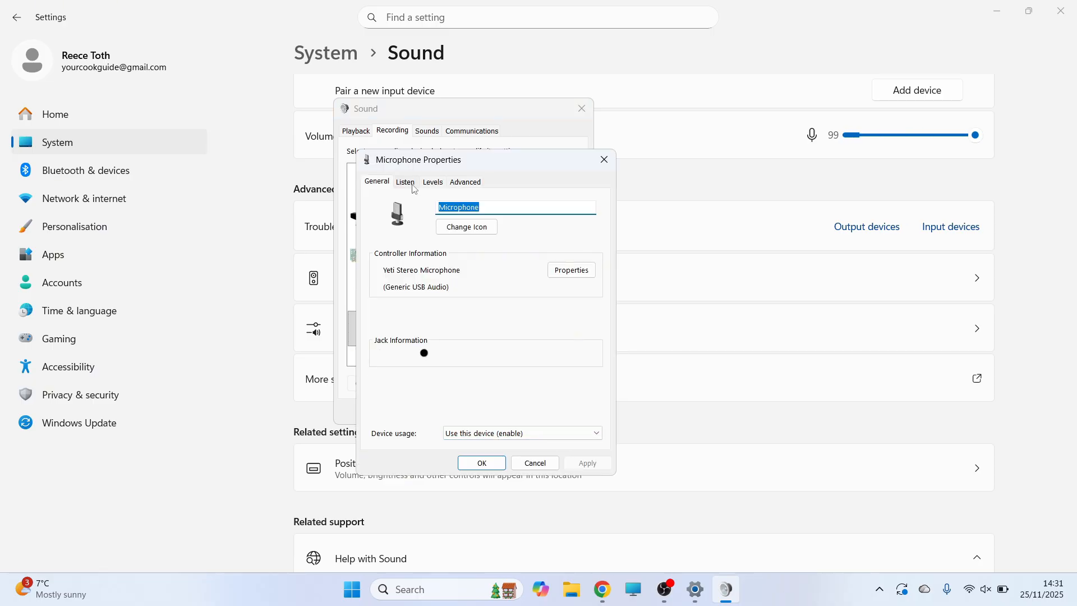
left_click(405, 182)
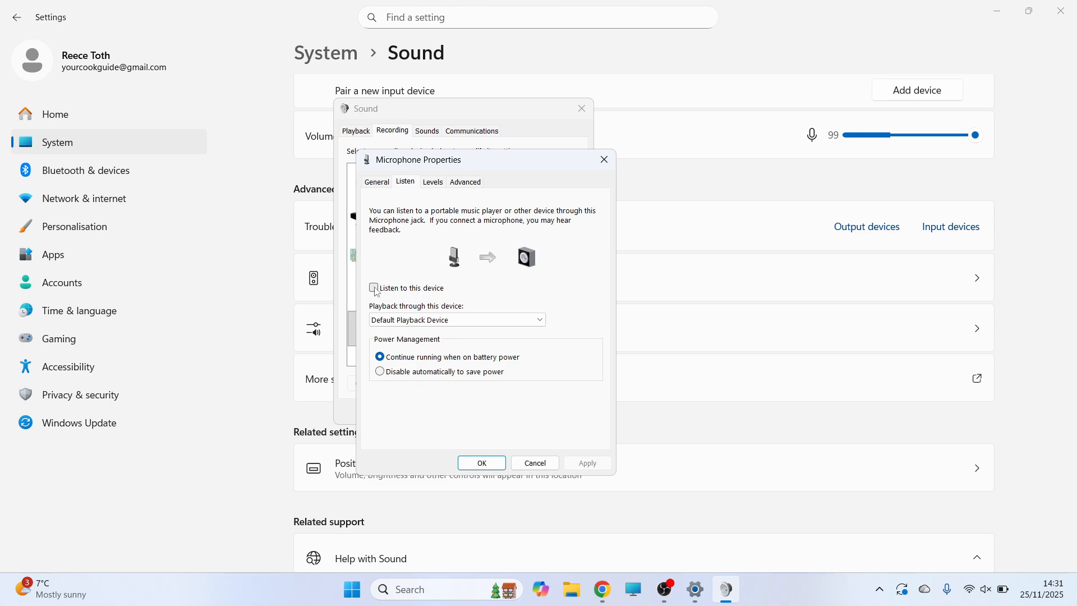
left_click(374, 289)
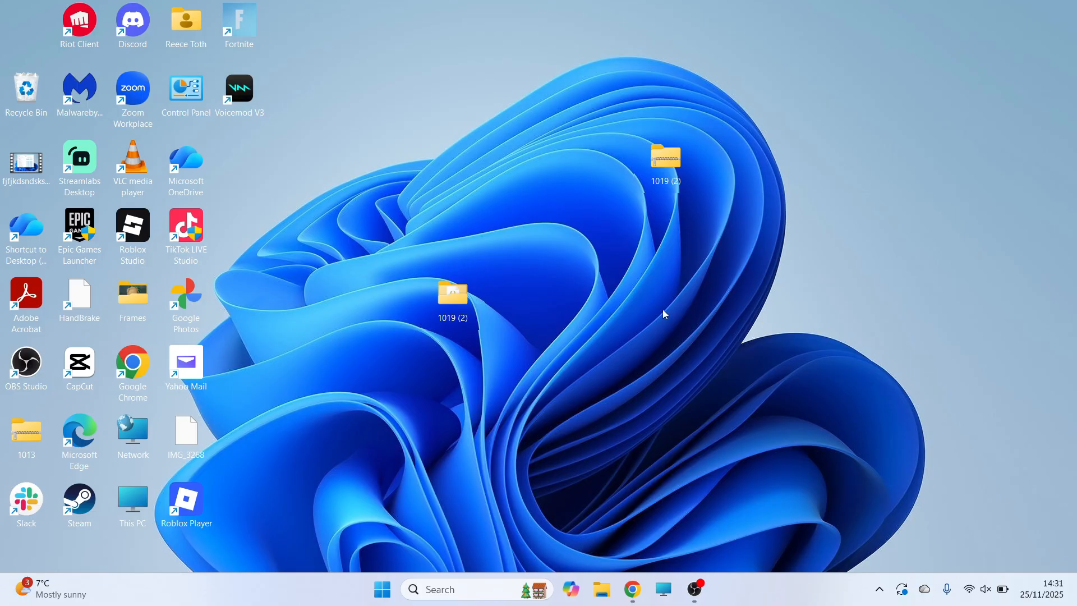
mouse_move(968, 584)
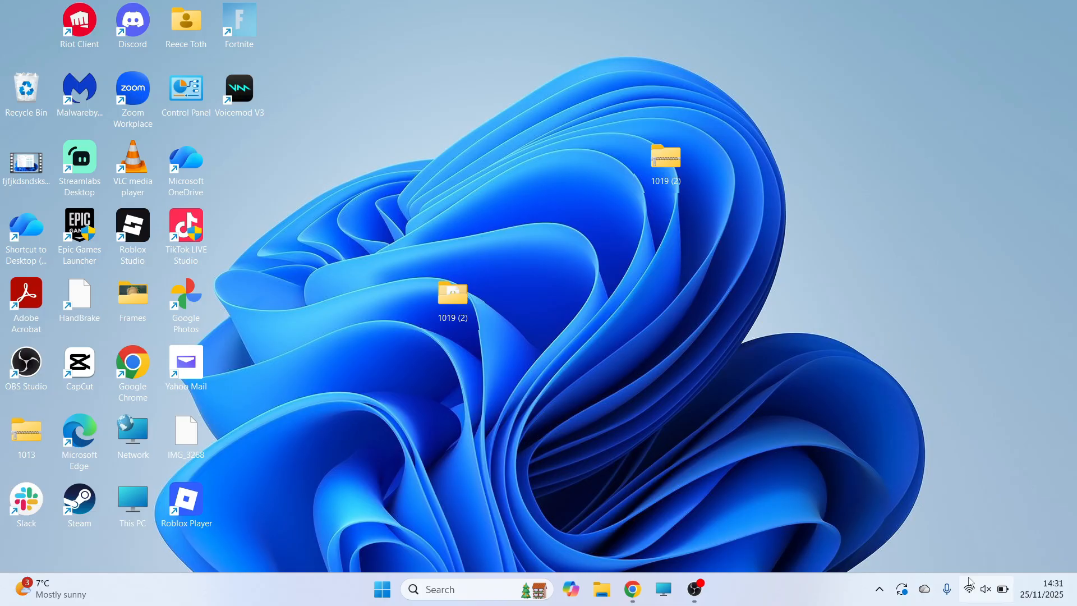
Review the default Output and Input devices on the Sound settings page
right_click(985, 589)
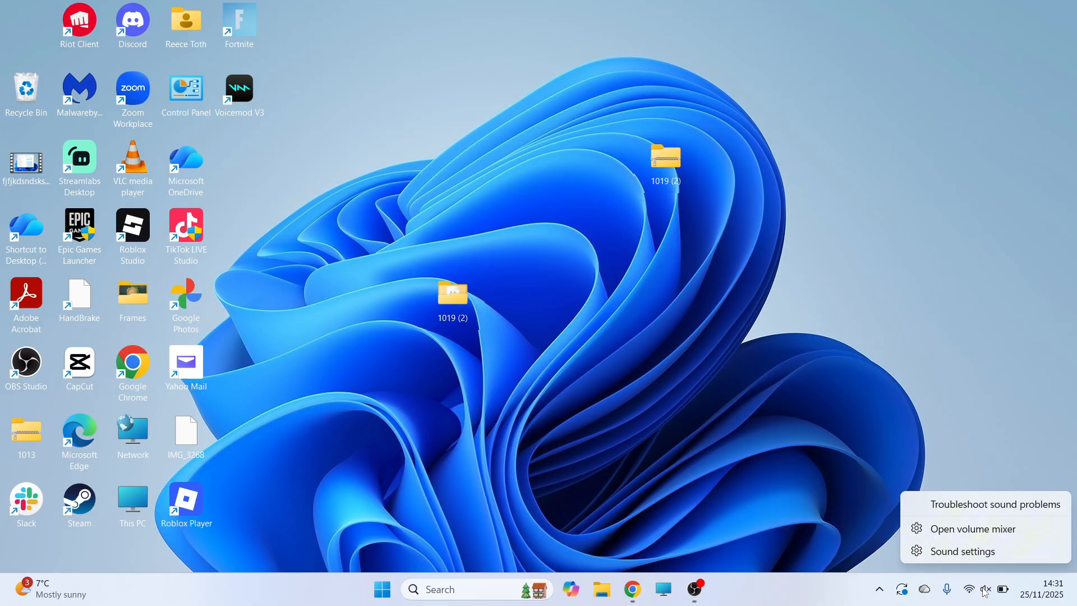
left_click(962, 551)
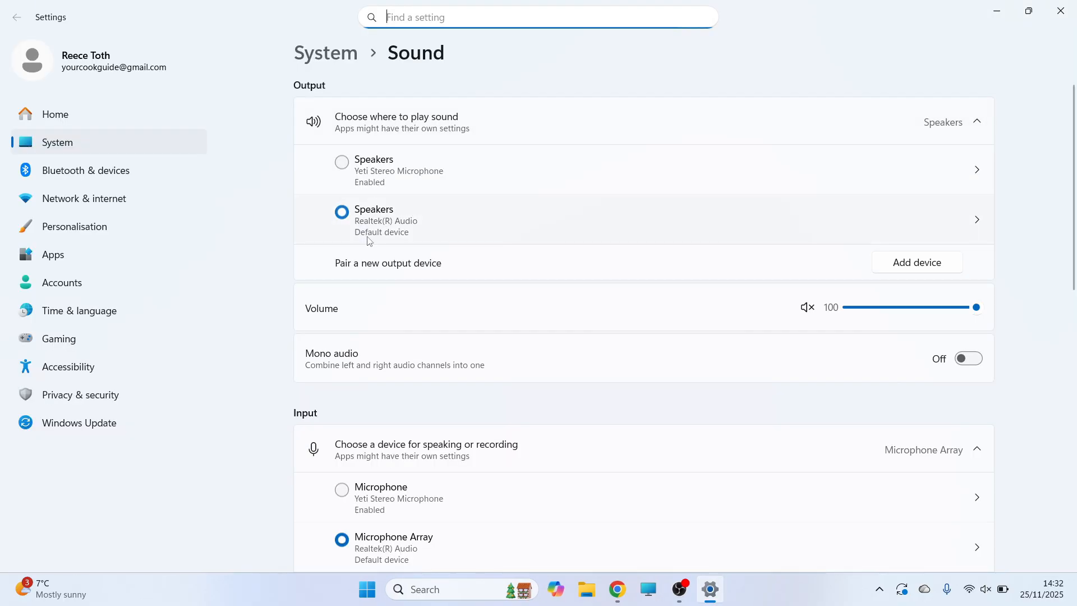
mouse_move(404, 219)
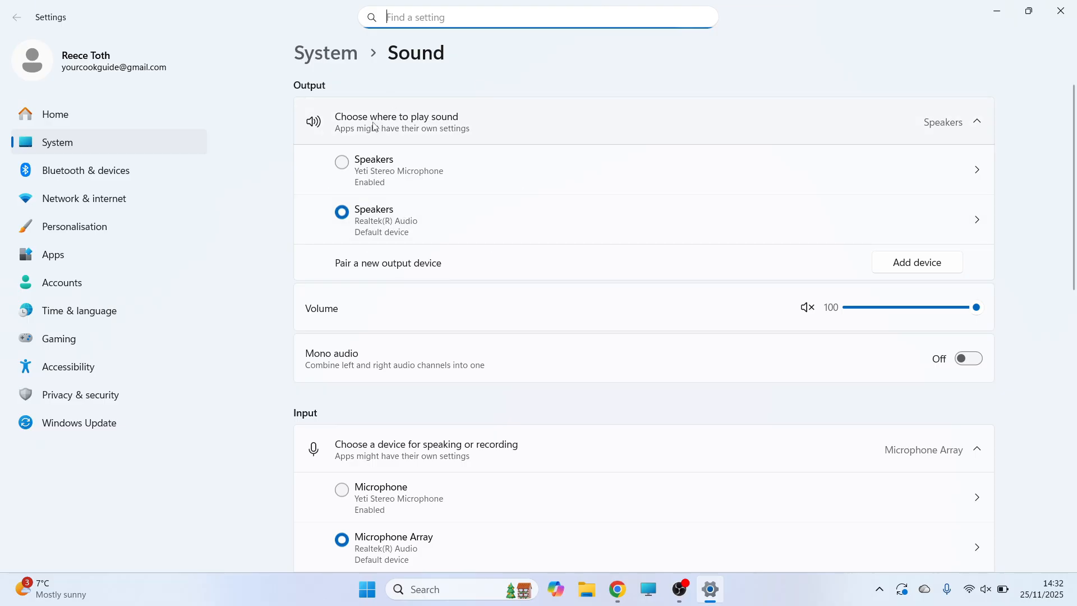
scroll("down", 3)
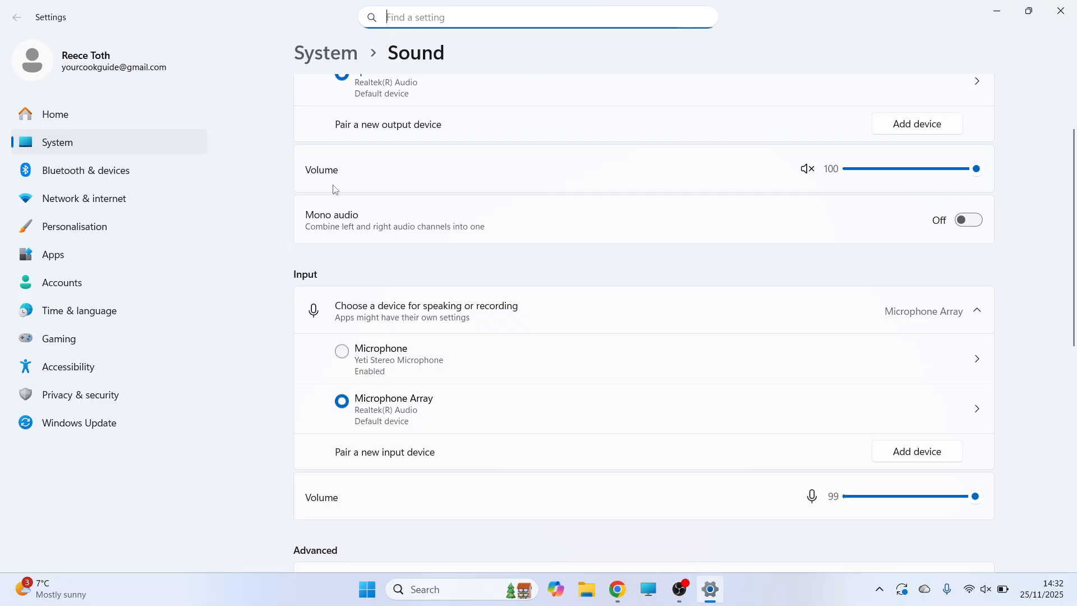
scroll("down", 3)
type("de")
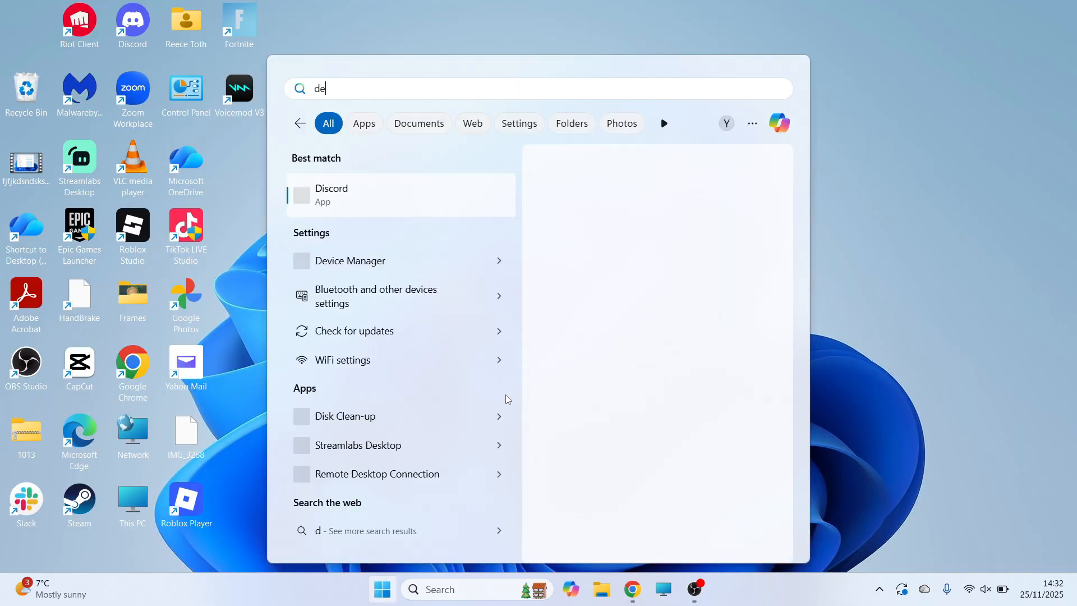
Search Start for 'Device Manager' to reach the sound controllers list
type("vice Manager")
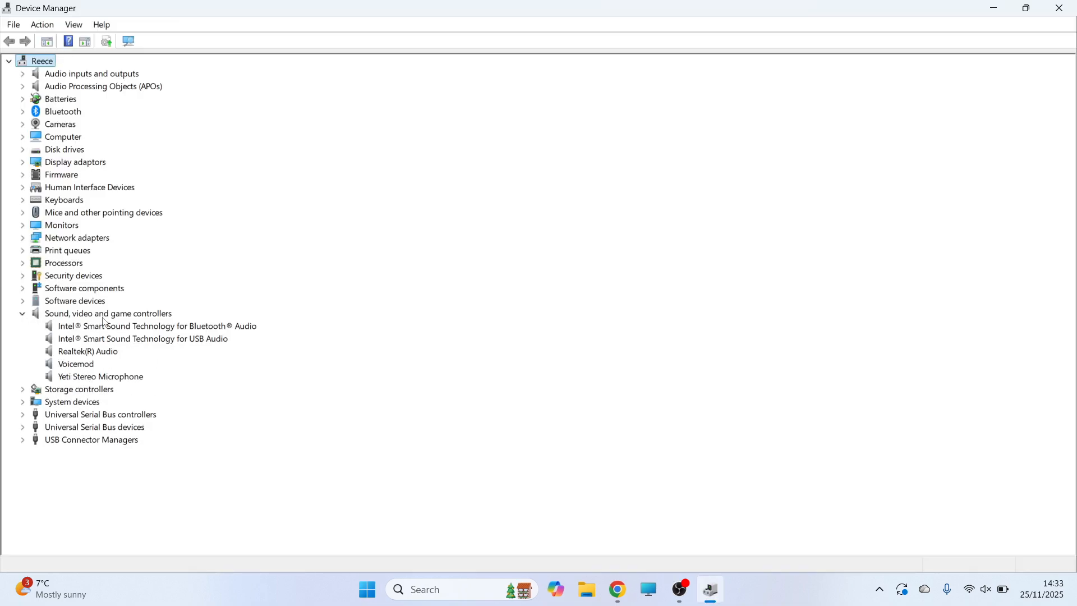
Launch Update Driver from the Yeti Stereo Microphone's Driver properties
left_click(100, 375)
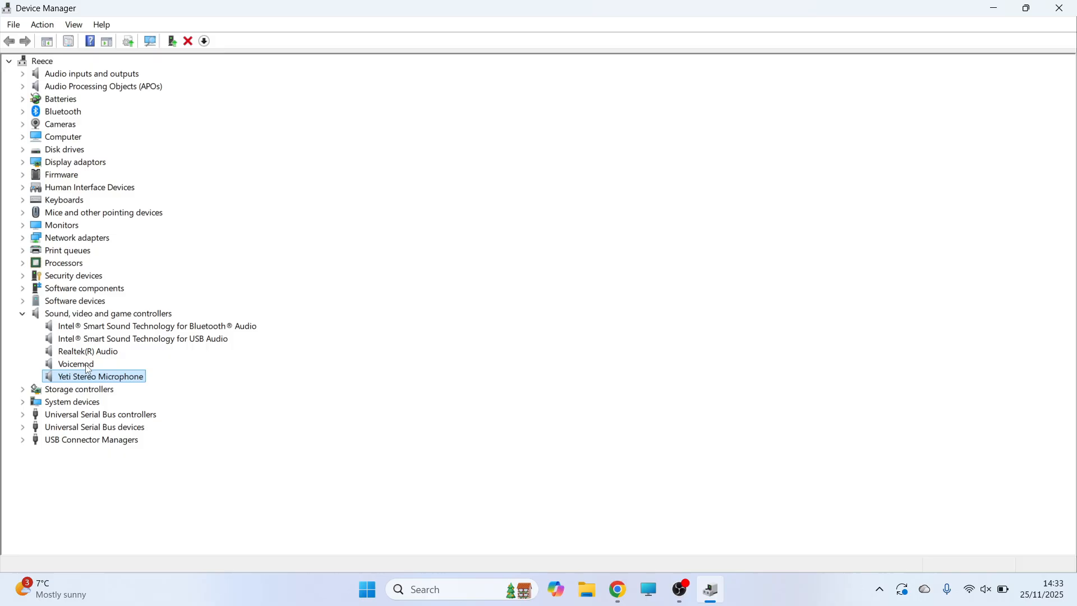
right_click(100, 376)
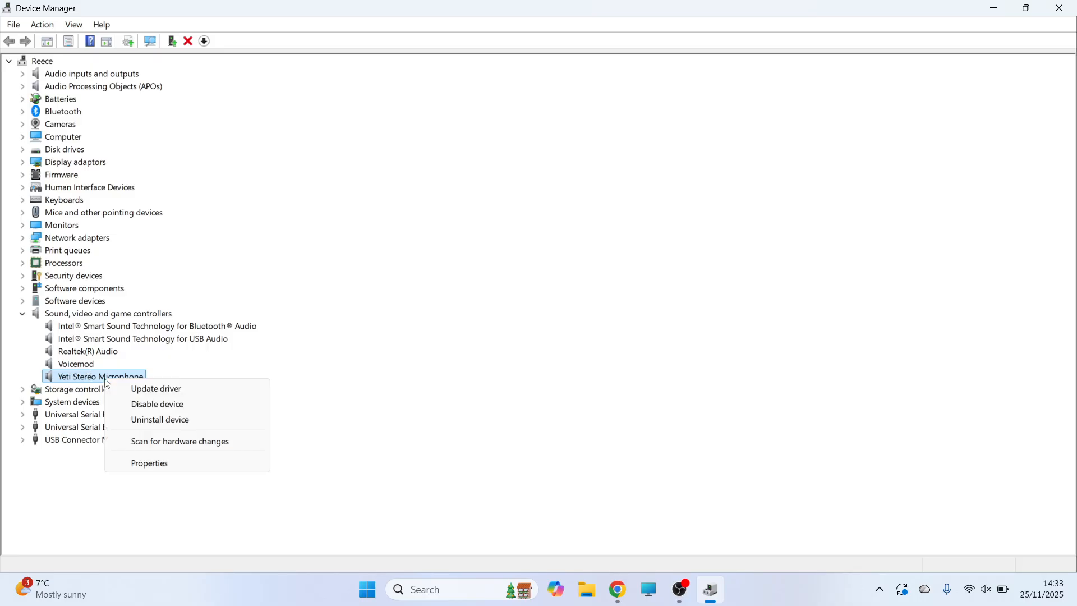
left_click(150, 463)
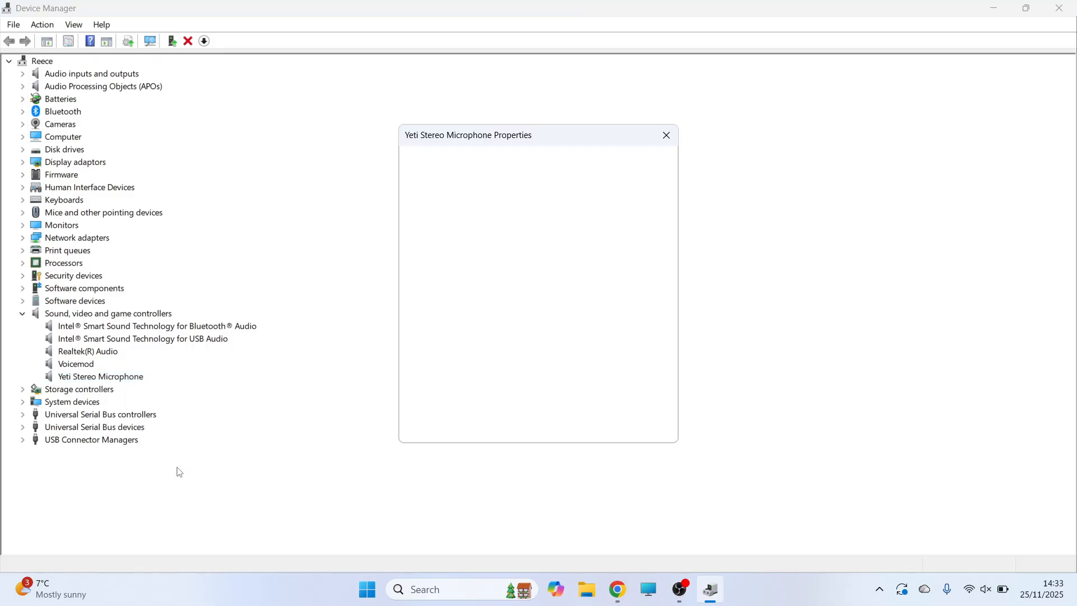
left_click(453, 159)
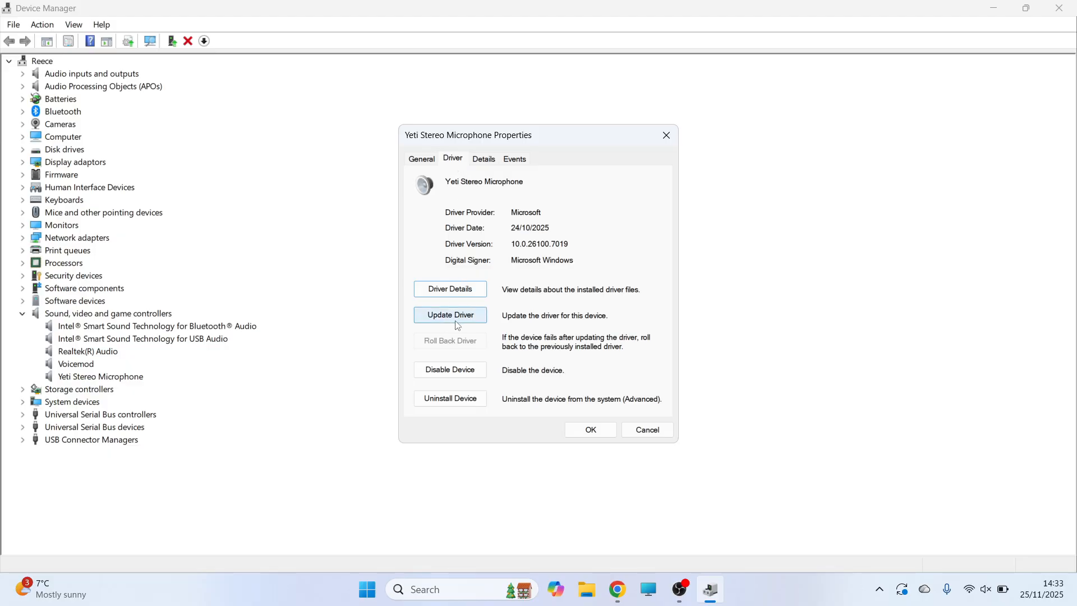
left_click(450, 314)
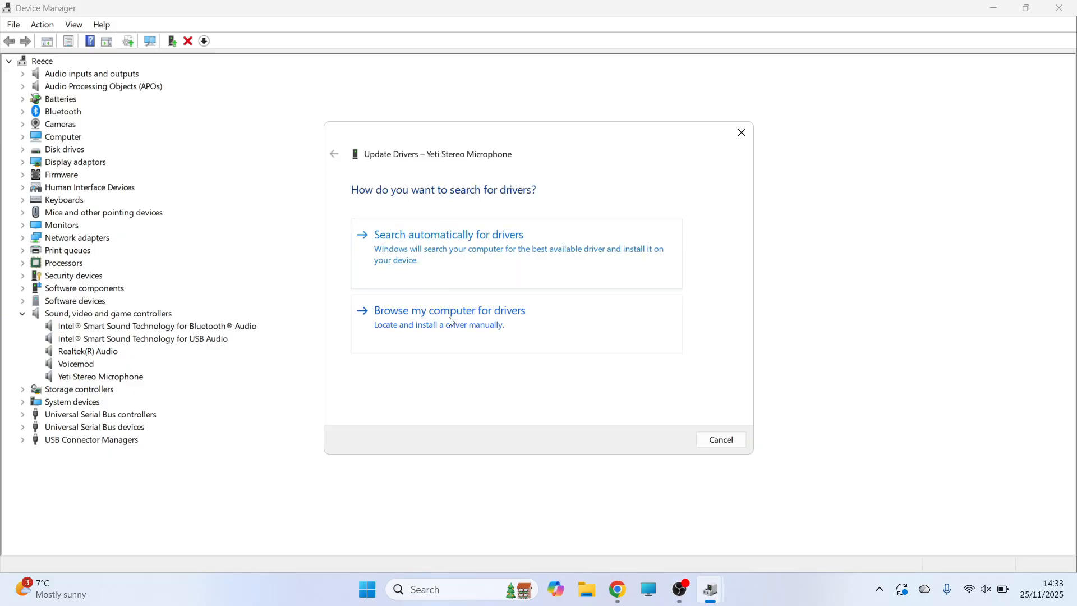
Browse the local compatible drivers (USB Audio Device, USBMidi2-ACX) for the Yeti, then close the wizard
left_click(449, 310)
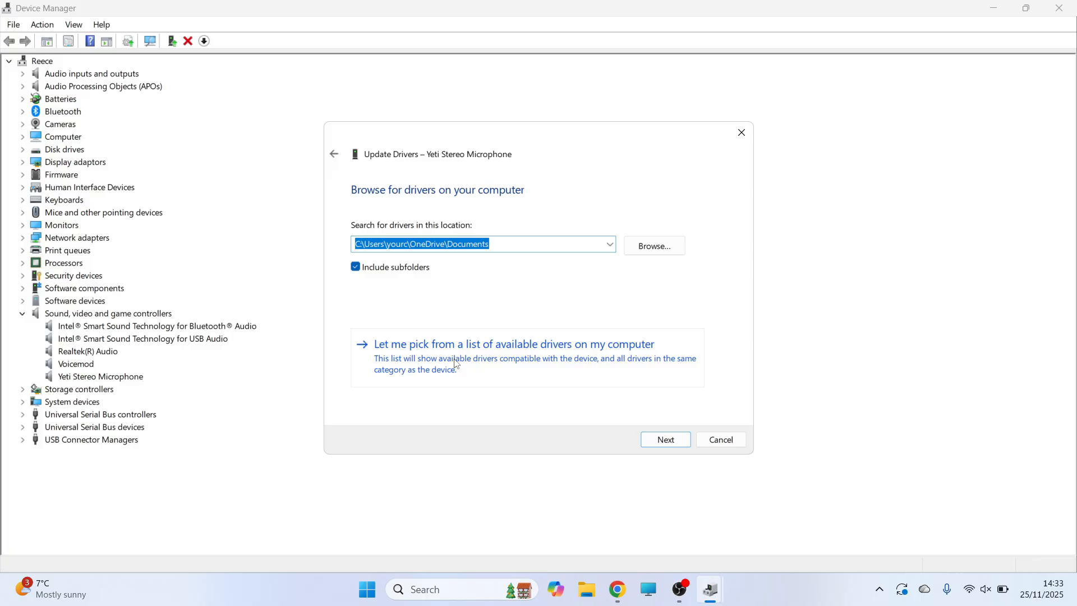
left_click(512, 343)
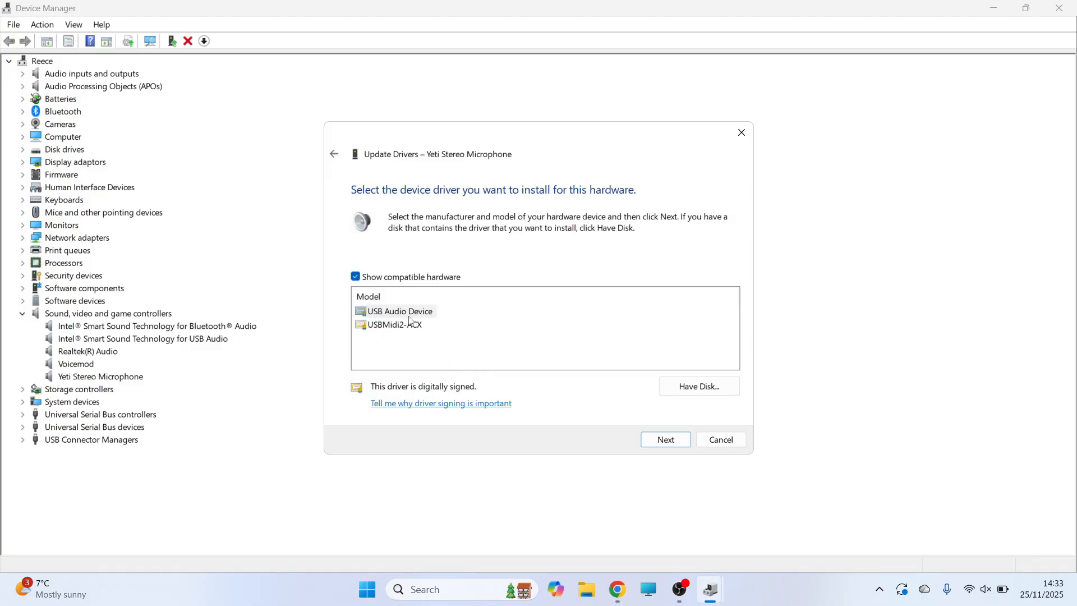
left_click(401, 311)
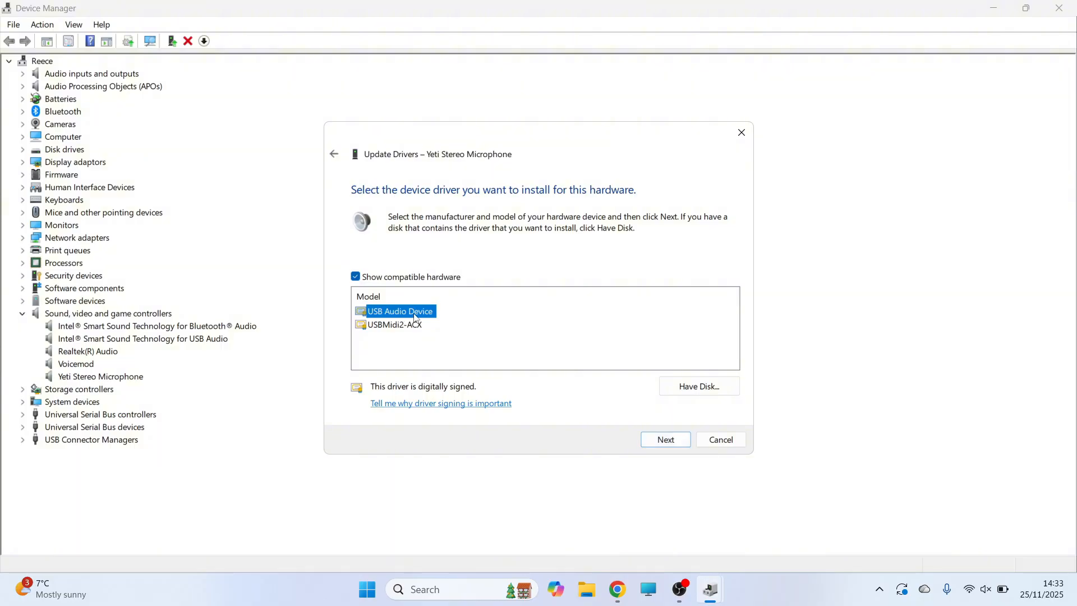
left_click(395, 325)
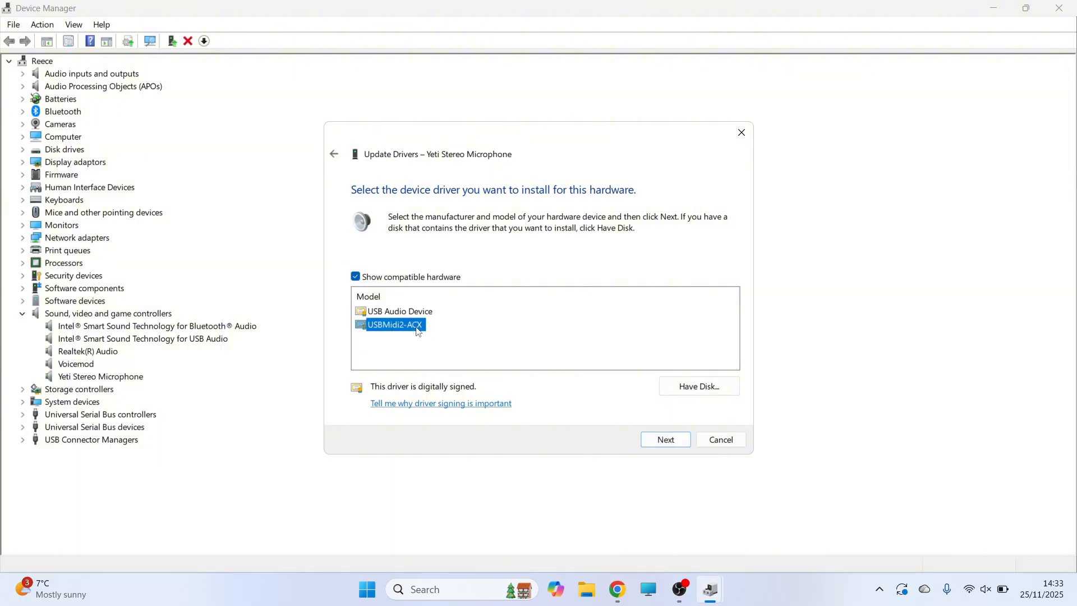
left_click(720, 440)
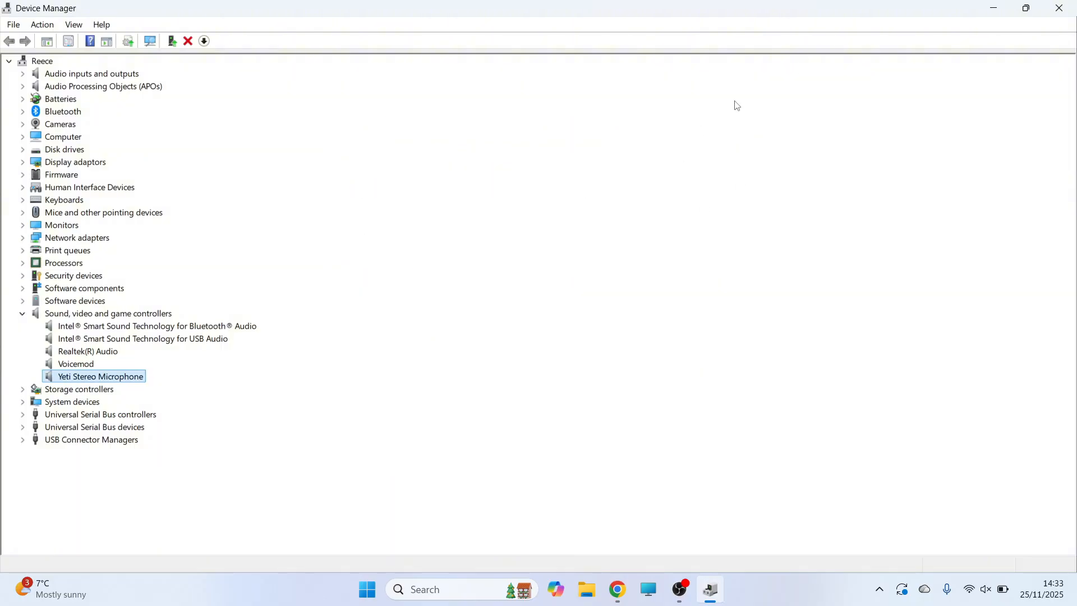